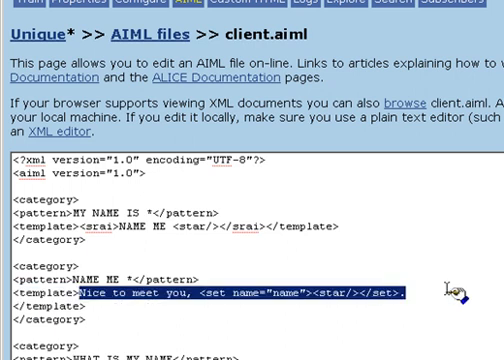
{"action": "mouse_move", "coordinate": [362, 258]}
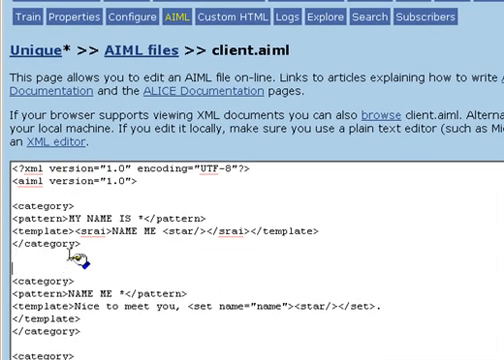
Draft <set name="age">, <set name="gender"> and <set name="location"> lines in client.aiml
{"action": "type", "text": "<set name="}
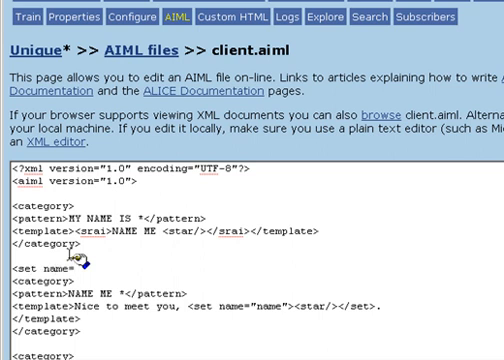
{"action": "type", "text": "age\">"}
{"action": "type", "text": "<set name"}
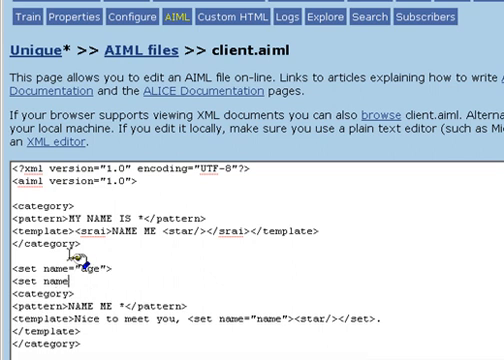
{"action": "type", "text": "gender\">"}
{"action": "type", "text": "<set name"}
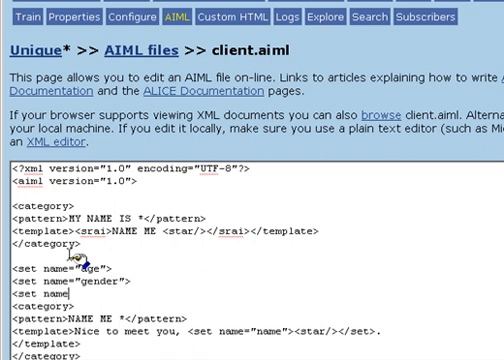
{"action": "type", "text": "=\"location\">"}
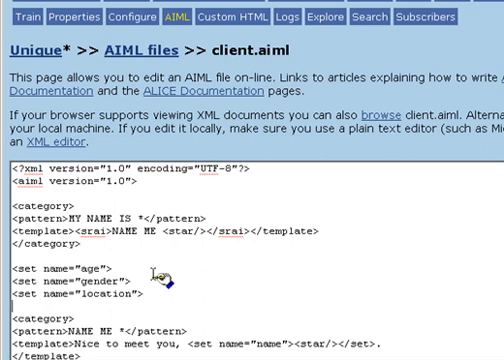
{"action": "mouse_move", "coordinate": [288, 232]}
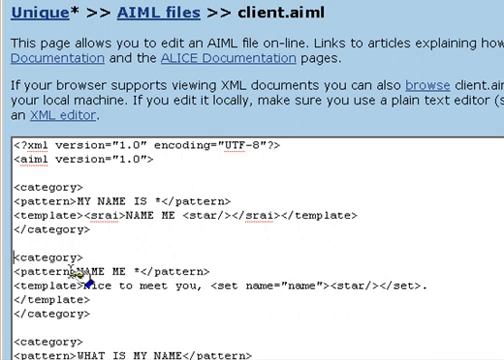
Scroll down through client.aiml before switching to the Training page
{"action": "scroll", "scroll_direction": "down", "scroll_amount": 3}
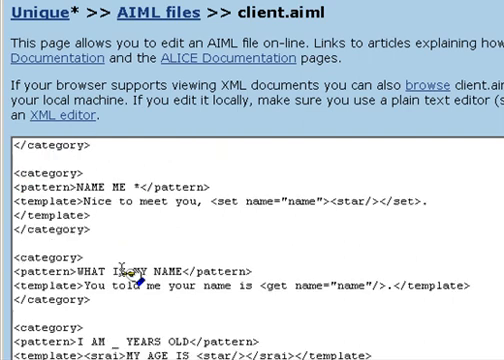
{"action": "scroll", "scroll_direction": "down", "scroll_amount": 3}
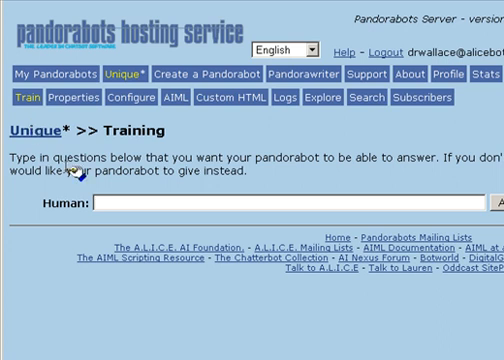
Tell the bot 'My name is Richard', then ask 'what is my name' to check recall
{"action": "type", "text": "My name is"}
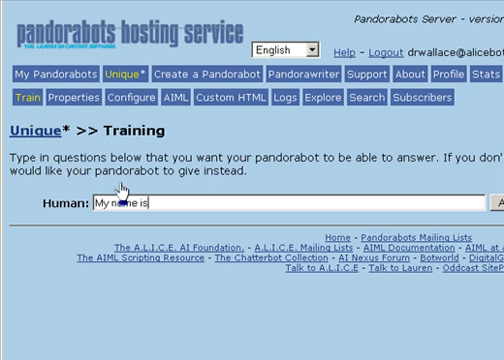
{"action": "type", "text": "Richard"}
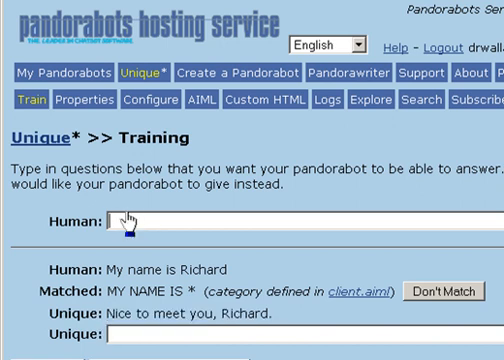
{"action": "type", "text": "what is my name"}
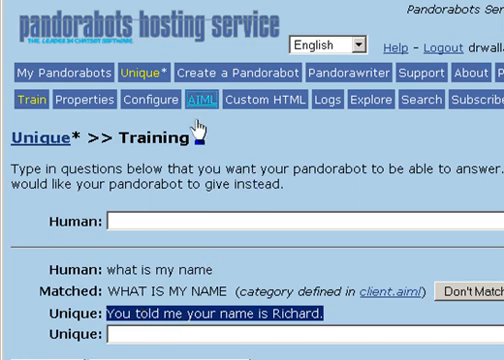
Return to the client.aiml editor and scroll to the age categories being written
{"action": "left_click", "coordinate": [196, 100]}
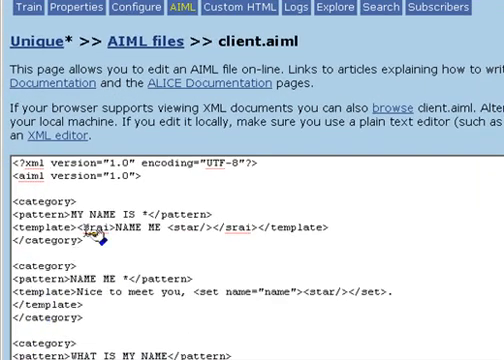
{"action": "scroll", "scroll_direction": "down", "scroll_amount": 3}
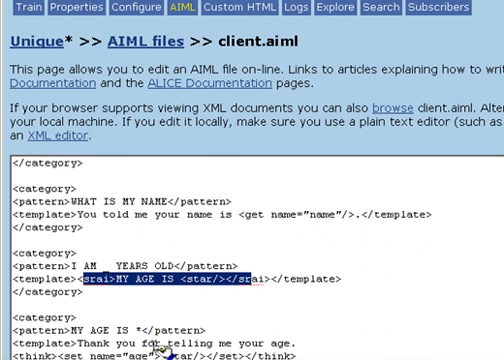
{"action": "scroll", "scroll_direction": "down", "scroll_amount": 3}
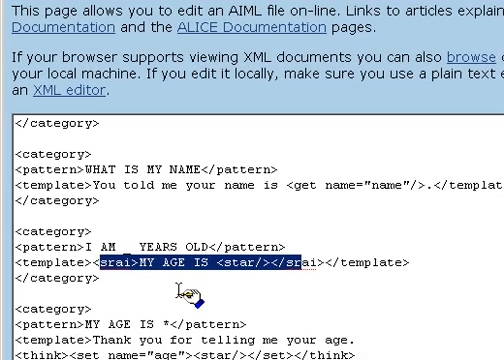
{"action": "scroll", "scroll_direction": "down", "scroll_amount": 3}
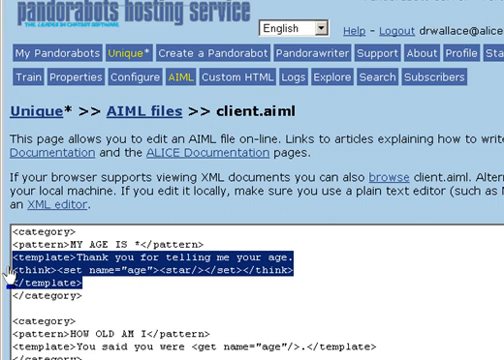
{"action": "mouse_move", "coordinate": [12, 284]}
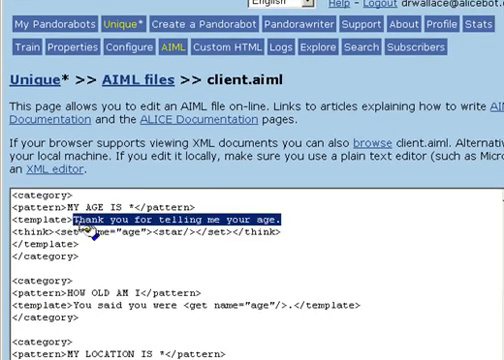
{"action": "mouse_move", "coordinate": [180, 264]}
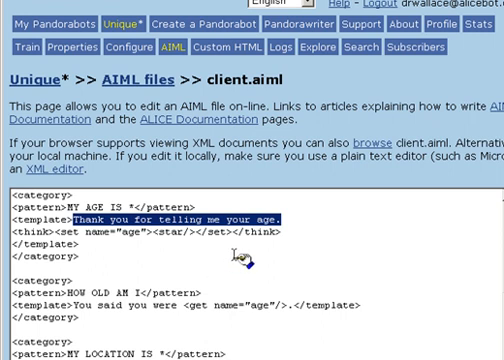
{"action": "mouse_move", "coordinate": [332, 236]}
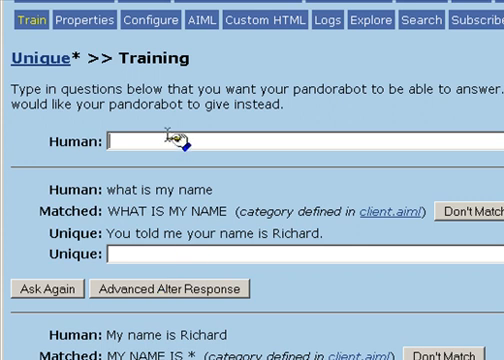
Tell the bot 'I am 26 years old', then ask 'how old am i'
{"action": "type", "text": "I am 2"}
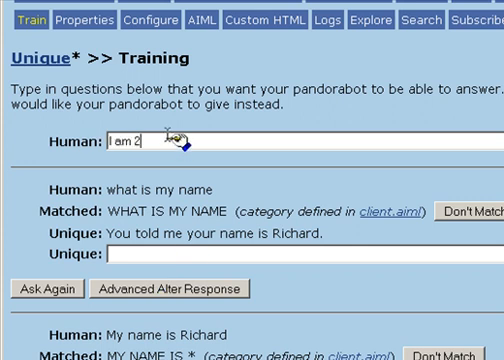
{"action": "type", "text": "6 years old"}
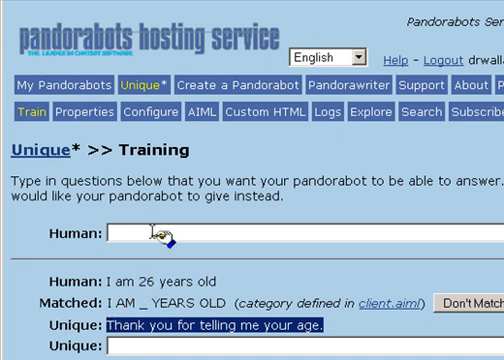
{"action": "type", "text": "h"}
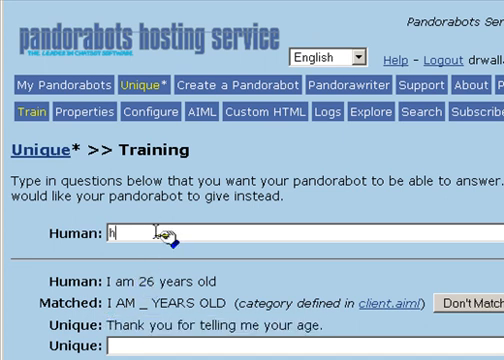
{"action": "type", "text": "how old am i"}
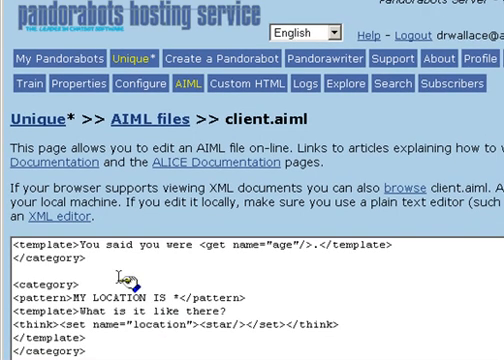
Scroll down in client.aiml to where the MY LOCATION IS * category is added
{"action": "scroll", "scroll_direction": "down", "scroll_amount": 3}
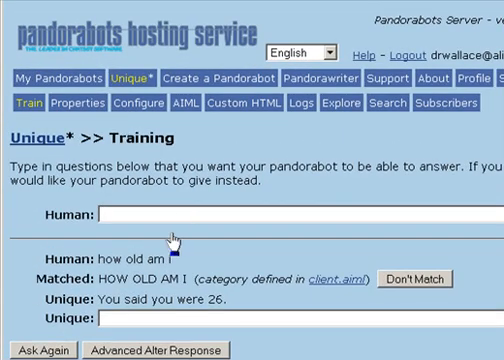
Ask the bot 'where am i', then tell it 'my location is Oakland California'
{"action": "type", "text": "wher"}
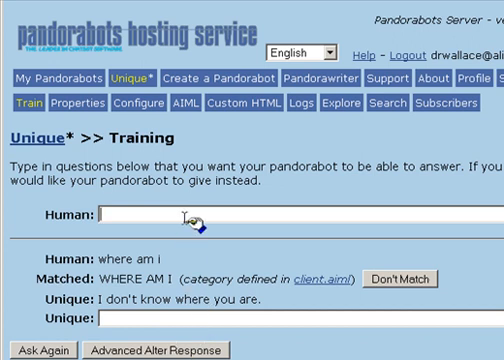
{"action": "type", "text": "my local"}
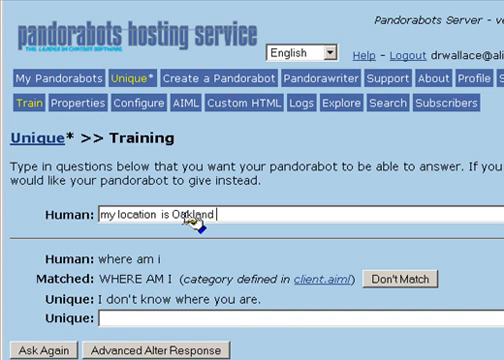
{"action": "type", "text": "California"}
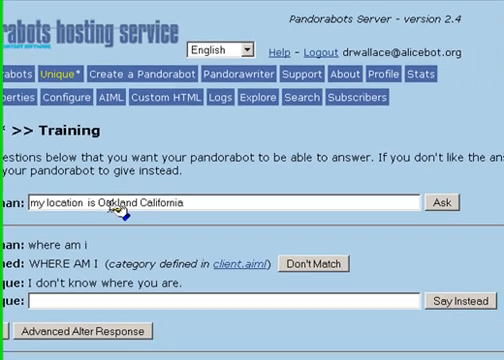